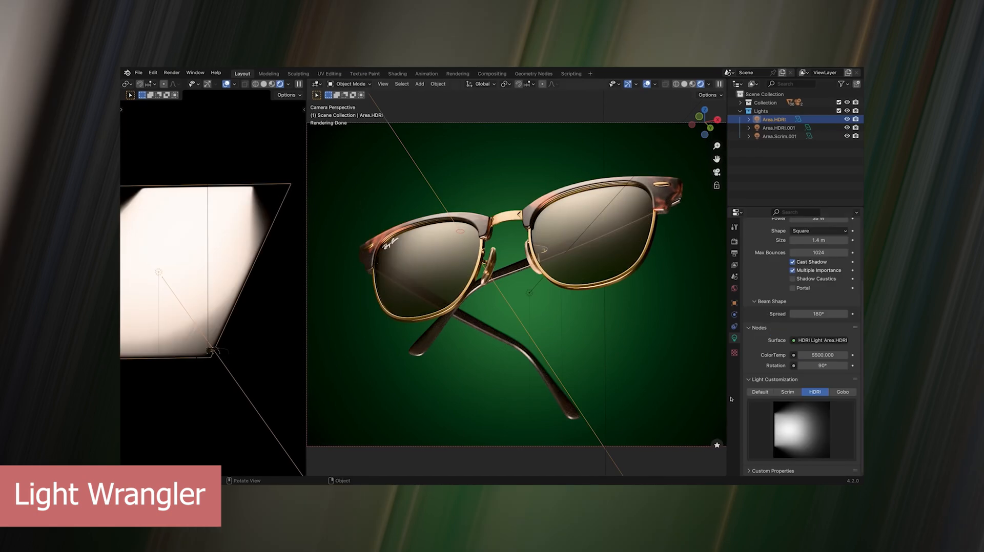
Switch the Area.HDRI light's customization to the HDRI option to light the sunglasses
left_click(802, 430)
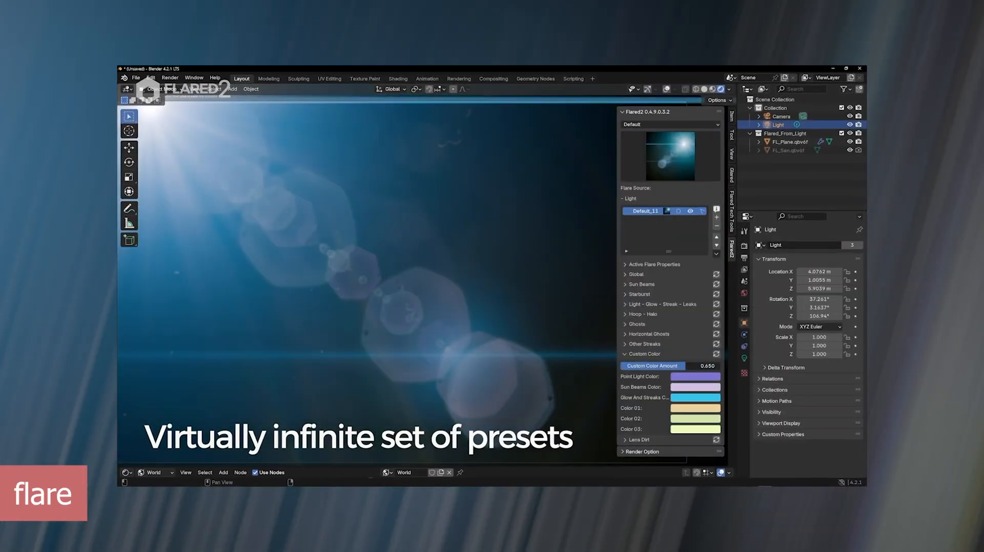
Set the blue lens flare's Custom Color Amount to 0.650 in the Flared2 panel
left_click(568, 230)
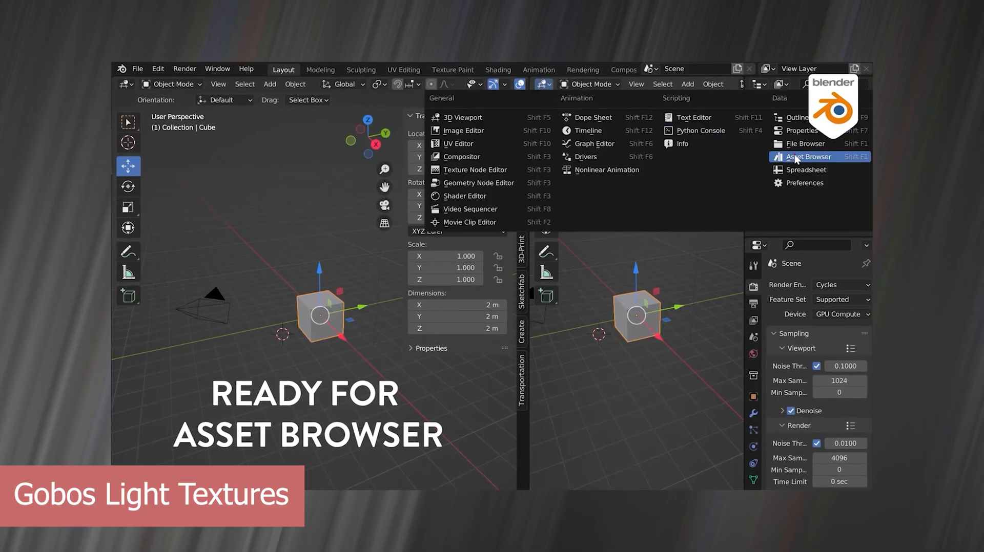
Switch an editor to the Asset Browser and choose the Gobo light texture library
left_click(807, 156)
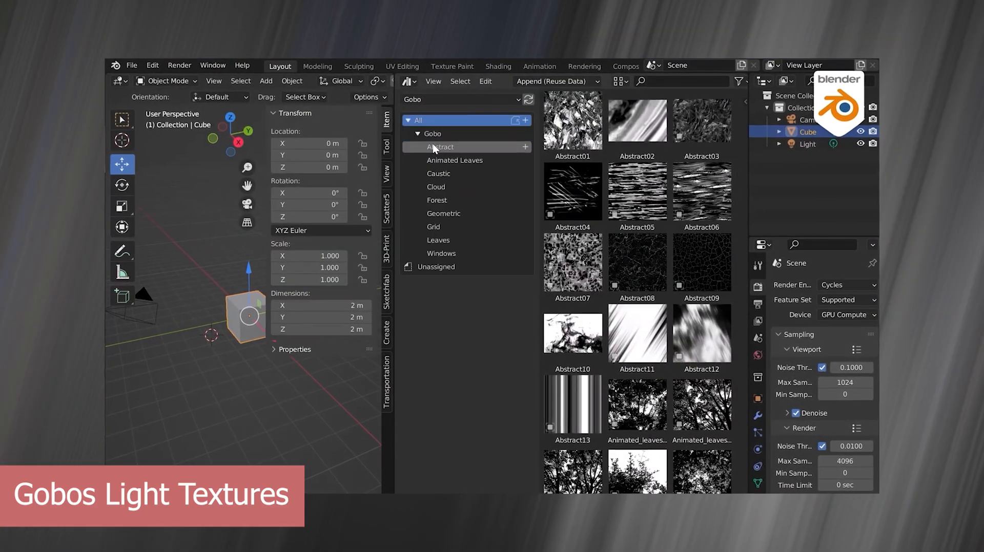
left_click(439, 172)
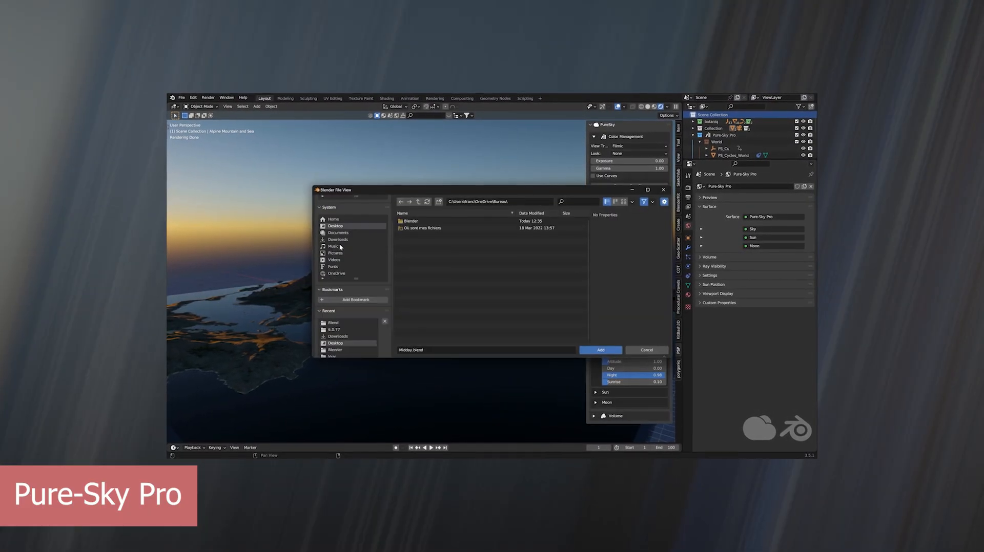
Select the Midday.blend preset in the Pure-Sky Pro file browser
left_click(338, 240)
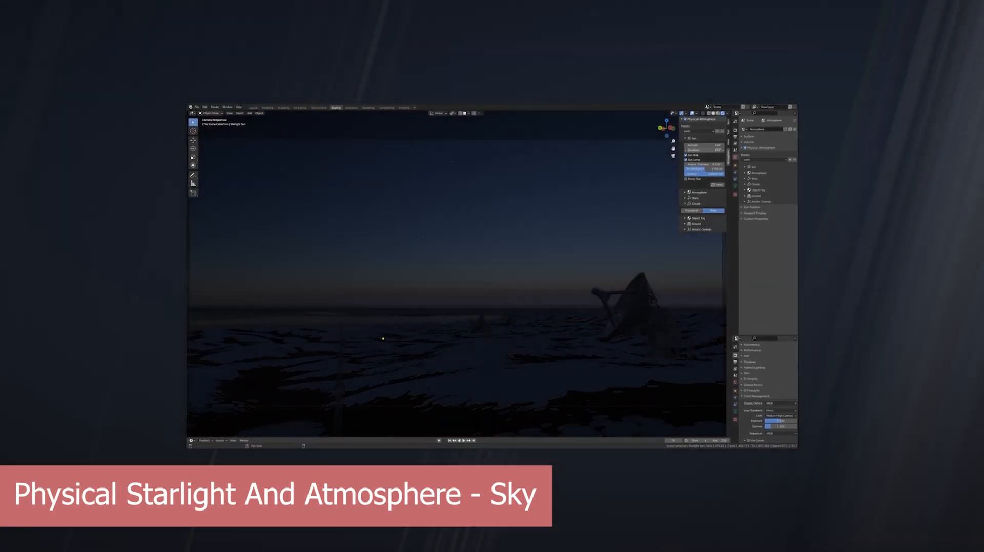
Enable the Physical Starlight and Atmosphere world for a dark night over the landscape
left_click(707, 126)
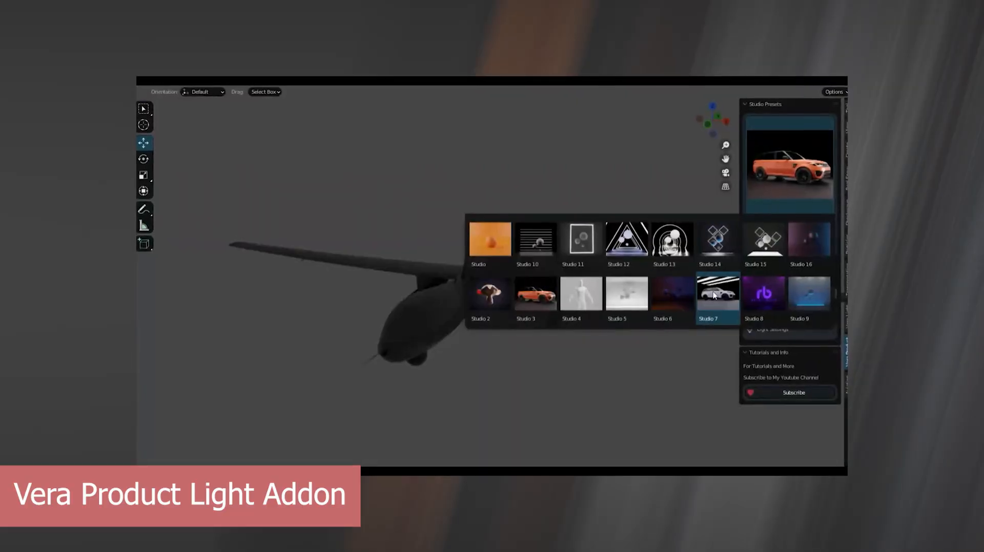
Add the Vera Product studio light rig around the hooded man figure
left_click(716, 296)
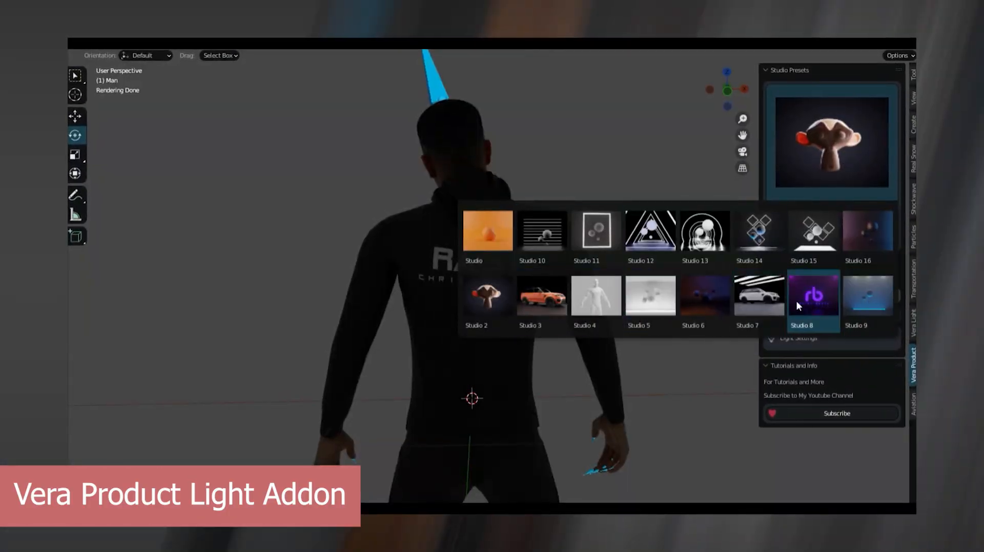
left_click(813, 295)
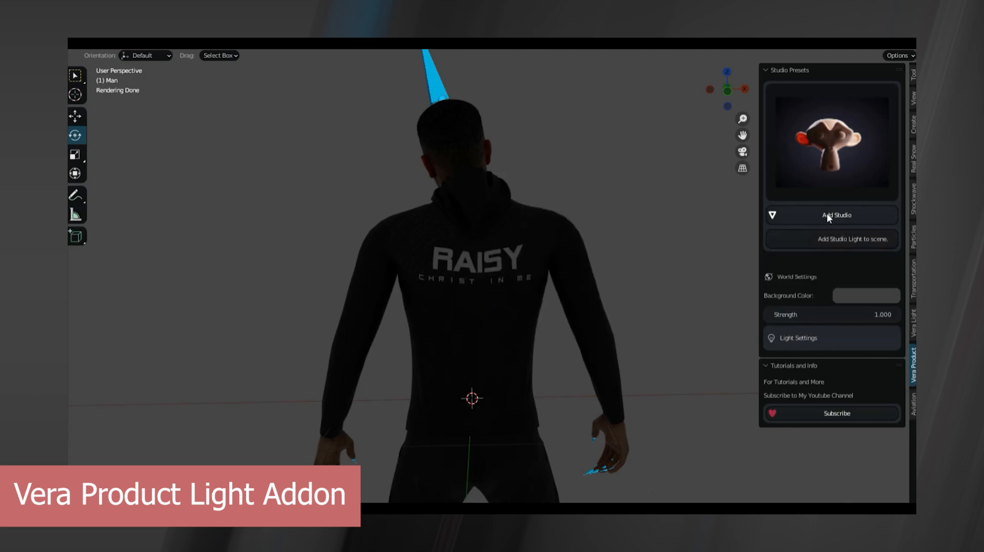
left_click(833, 215)
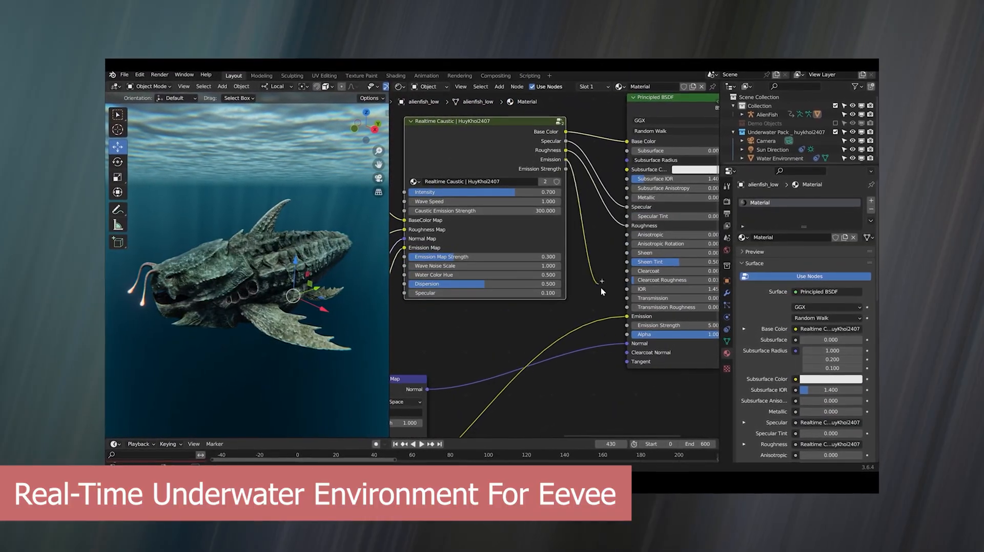
Play the scene and raise the Realtime Caustic emission strength to 300
key("space")
type("100")
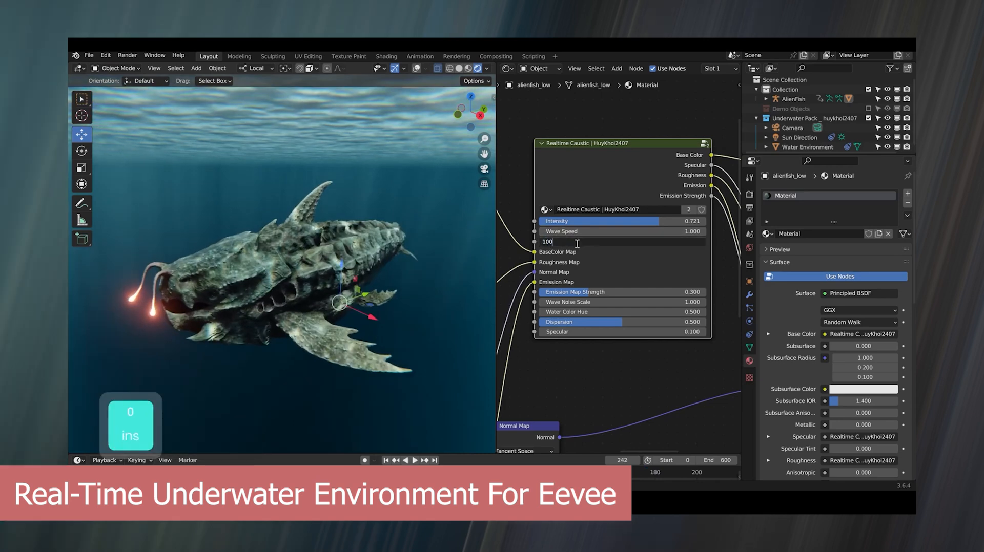
type("300")
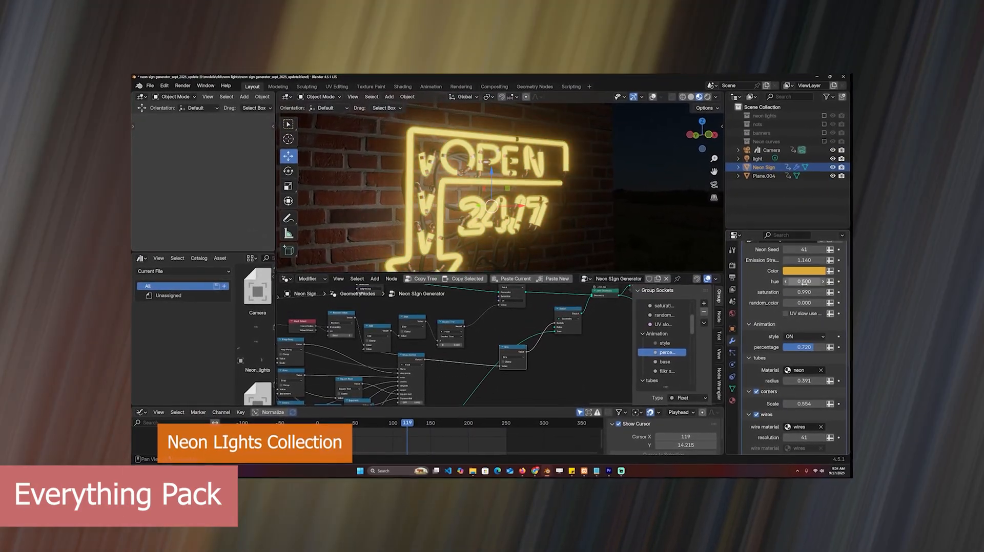
Choose the storm tornado generator pack in Everything Pack and import it
left_click(816, 337)
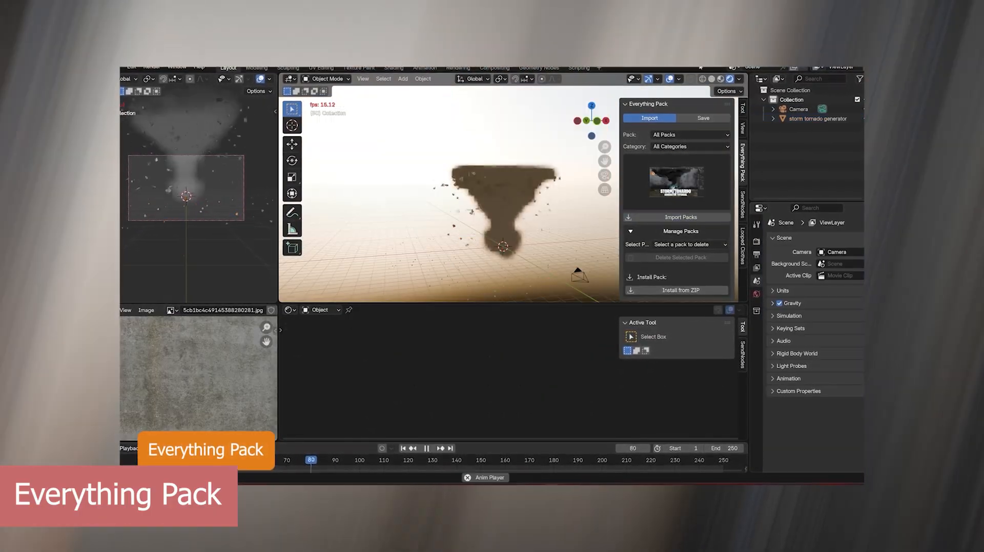
left_click(649, 118)
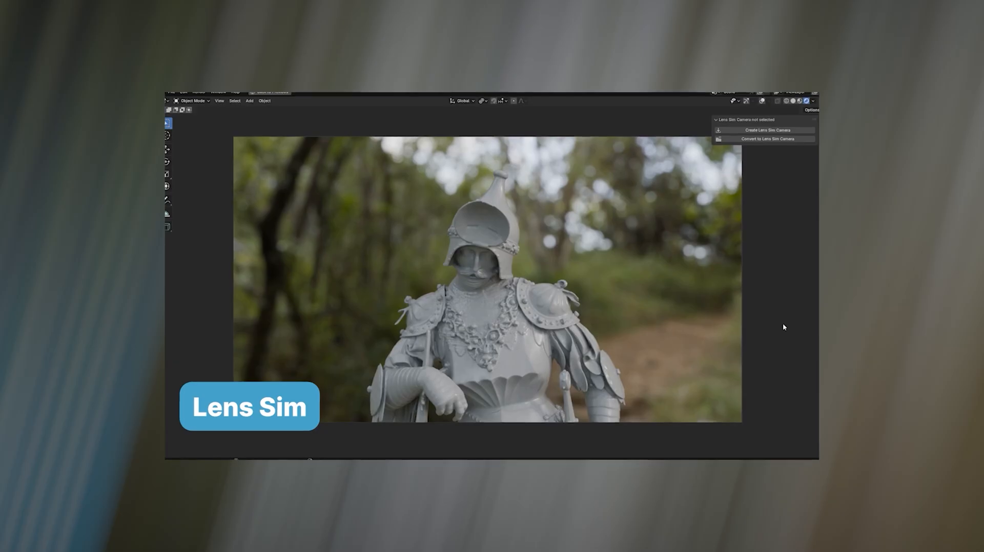
Create a Lens Sim camera for the knight shot and open the lens catalogue
left_click(764, 131)
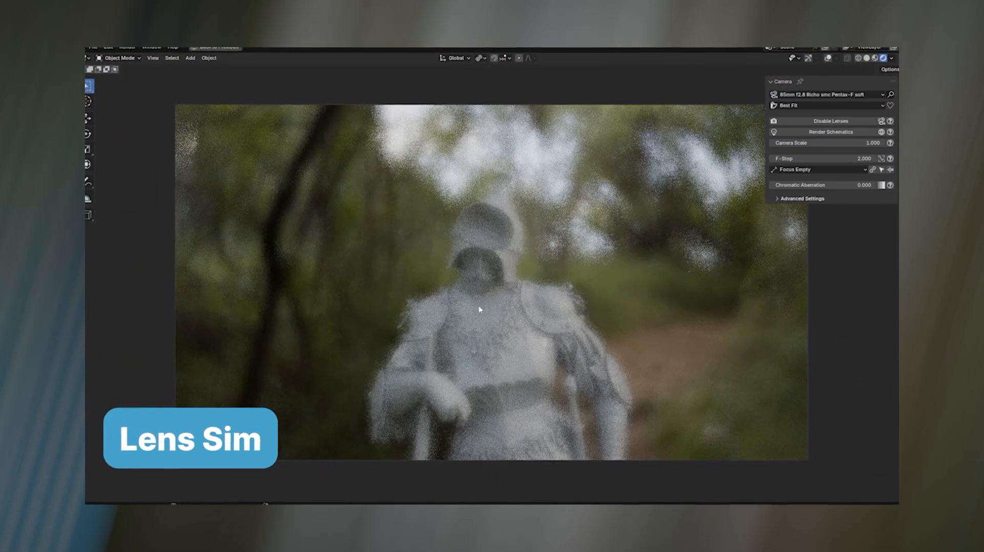
left_click(830, 94)
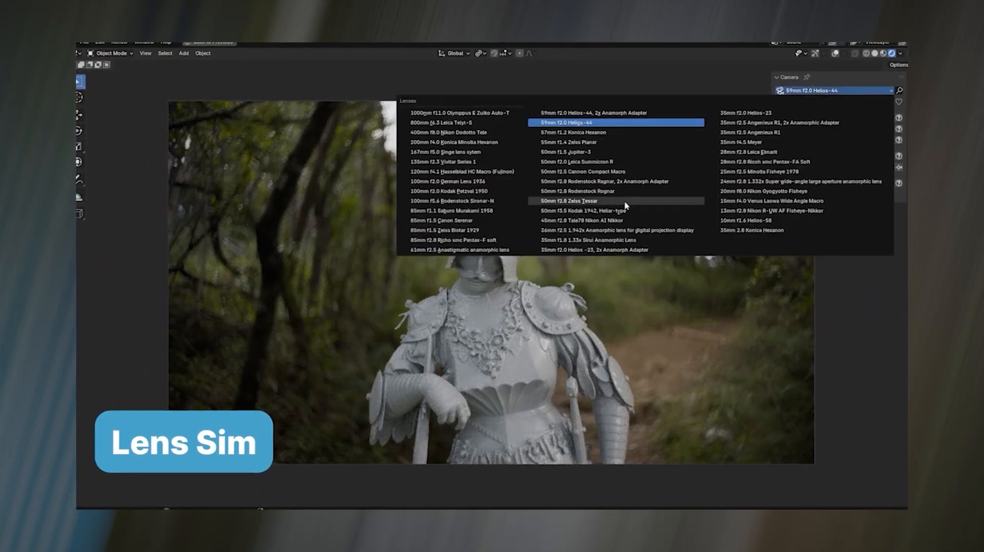